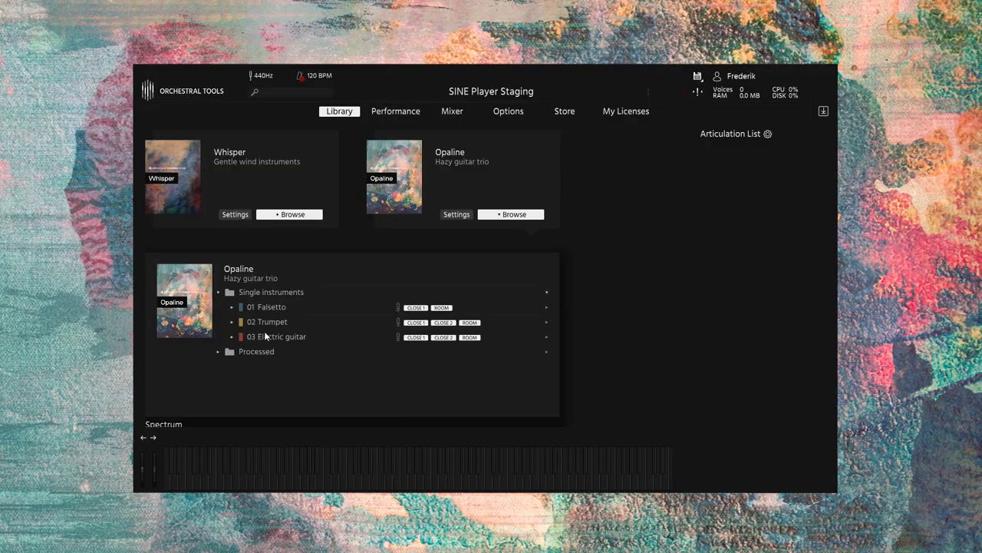
# Load 03 Electric guitar from Opaline > Single instruments in the Library
pyautogui.click(276, 336)
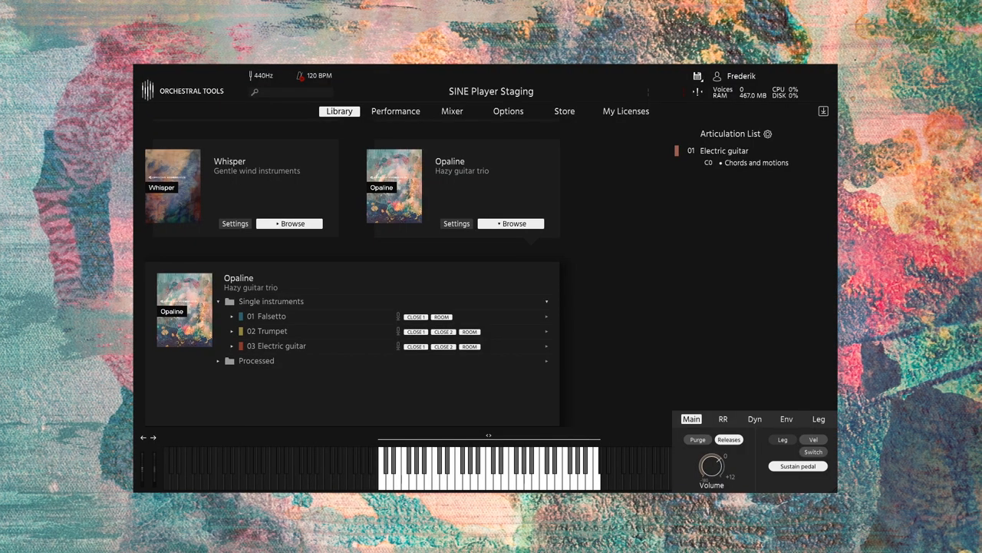
pyautogui.moveTo(637, 175)
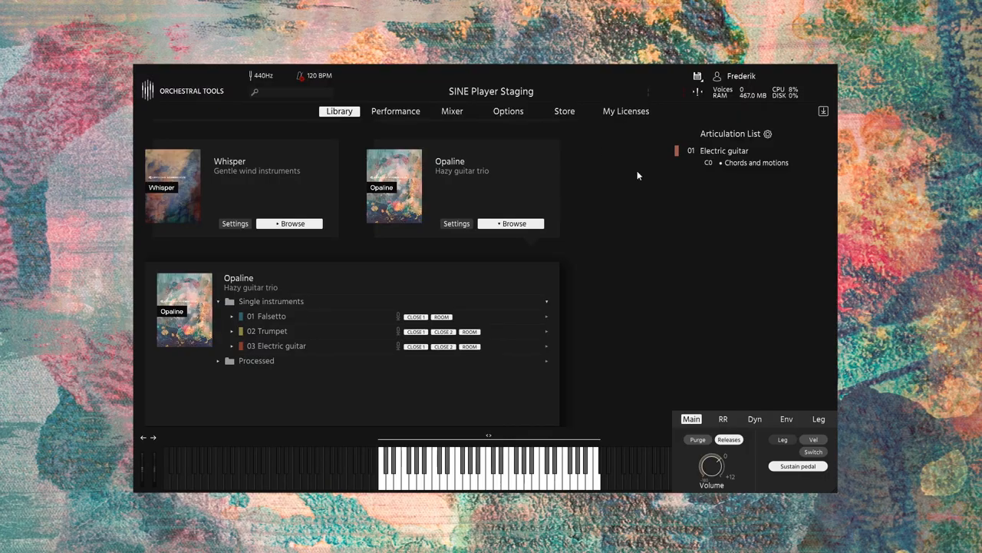
# Show the Electric guitar's Performance view with its Dyn dynamics settings
pyautogui.click(396, 110)
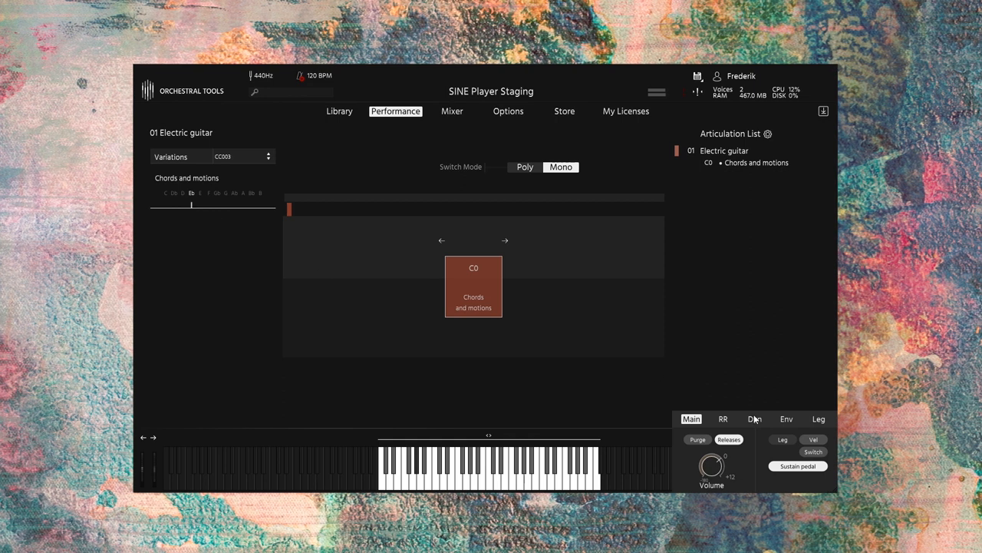
pyautogui.click(755, 417)
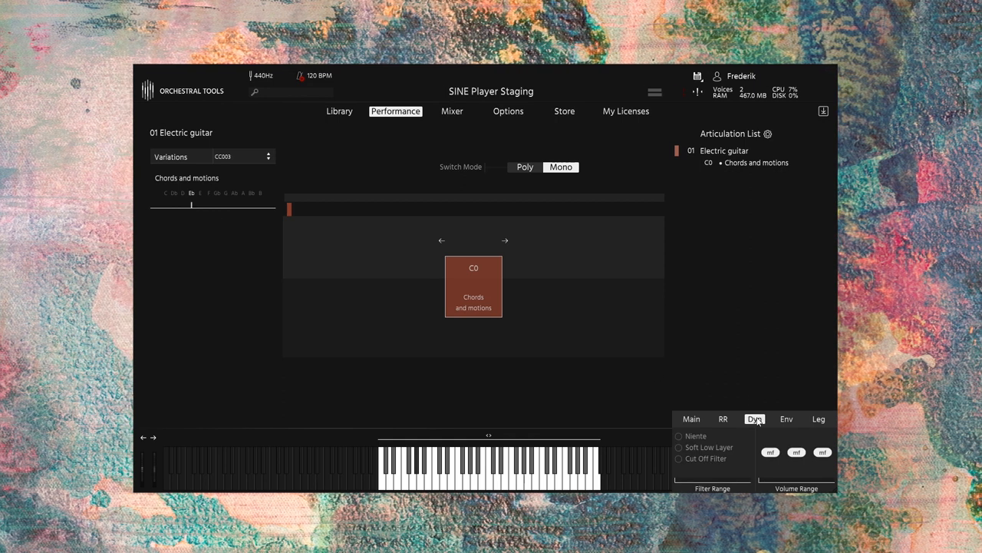
pyautogui.moveTo(775, 463)
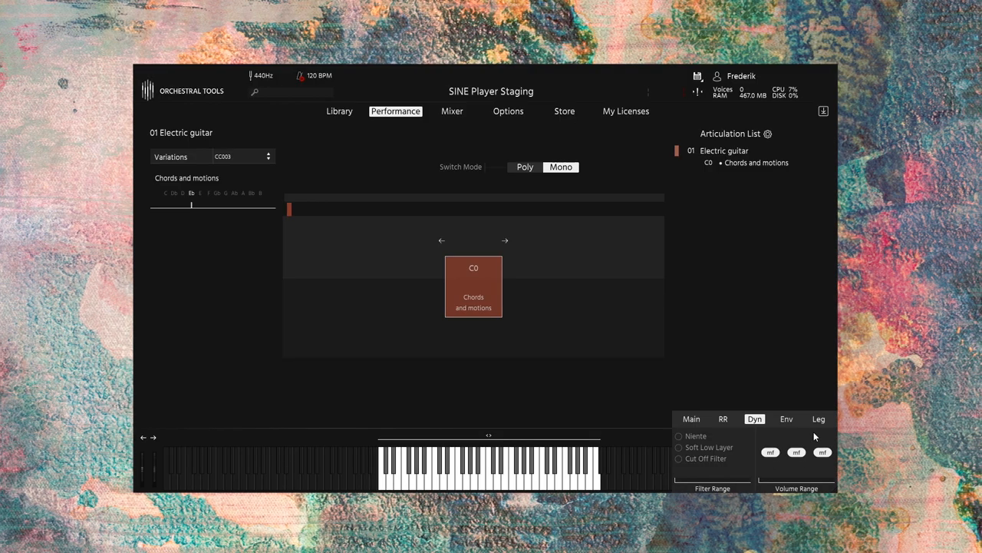
# Choose another key in the Chords and motions Variations row
pyautogui.click(690, 417)
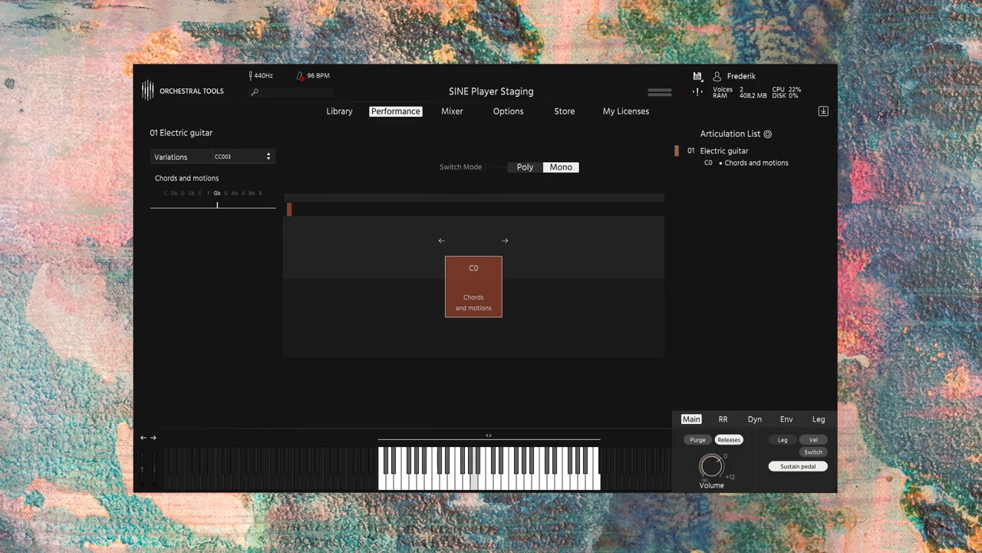